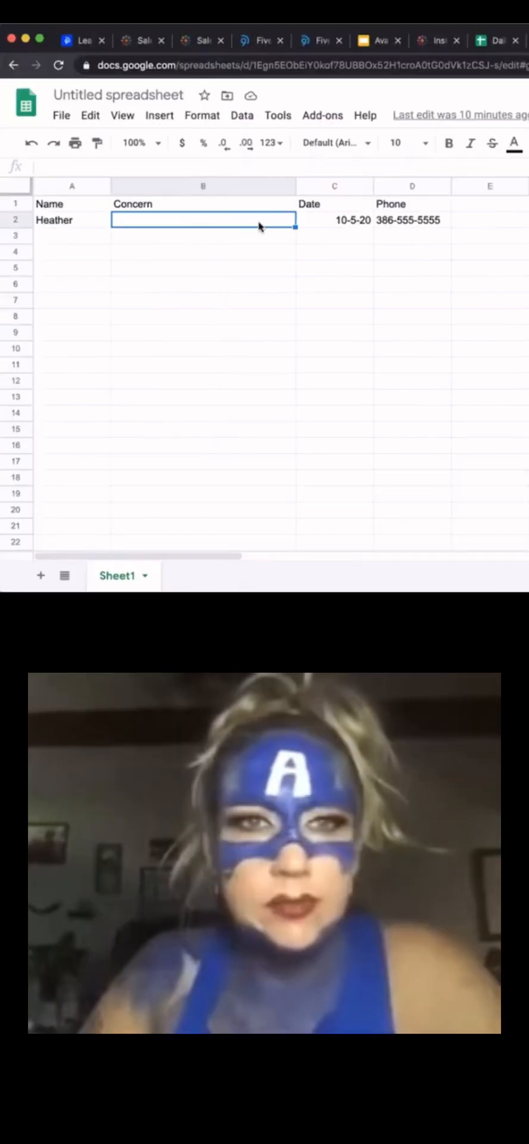
Step: Enter the first paragraph 'I am just doing this for a tutorial on google sheets. I really want to be able to hav…' in B2
{"action": "type", "text": "I am just doing this for a tutorial on google sheets. I really want to be able to have a space before my next line."}
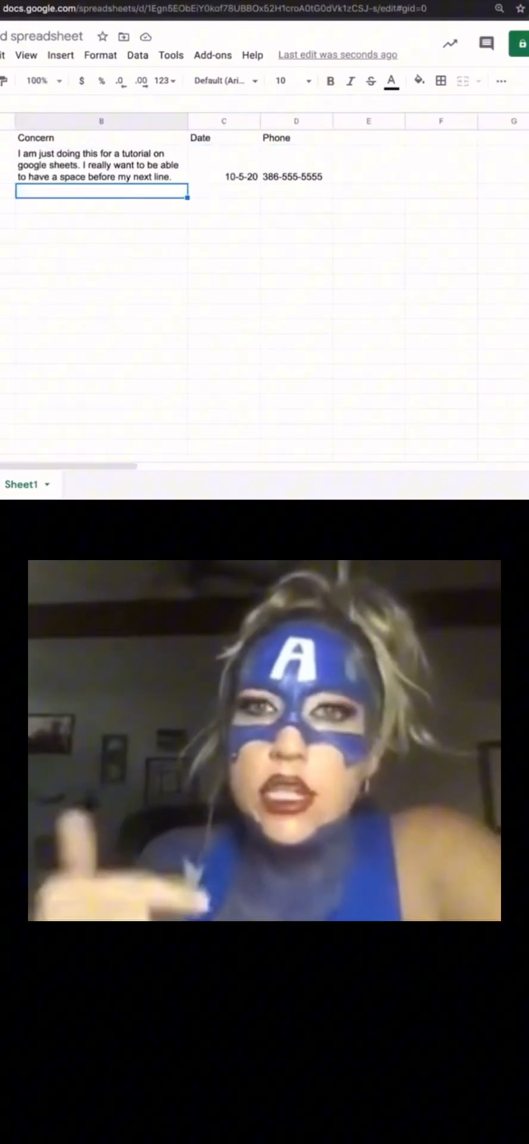
{"action": "mouse_move", "coordinate": [173, 170]}
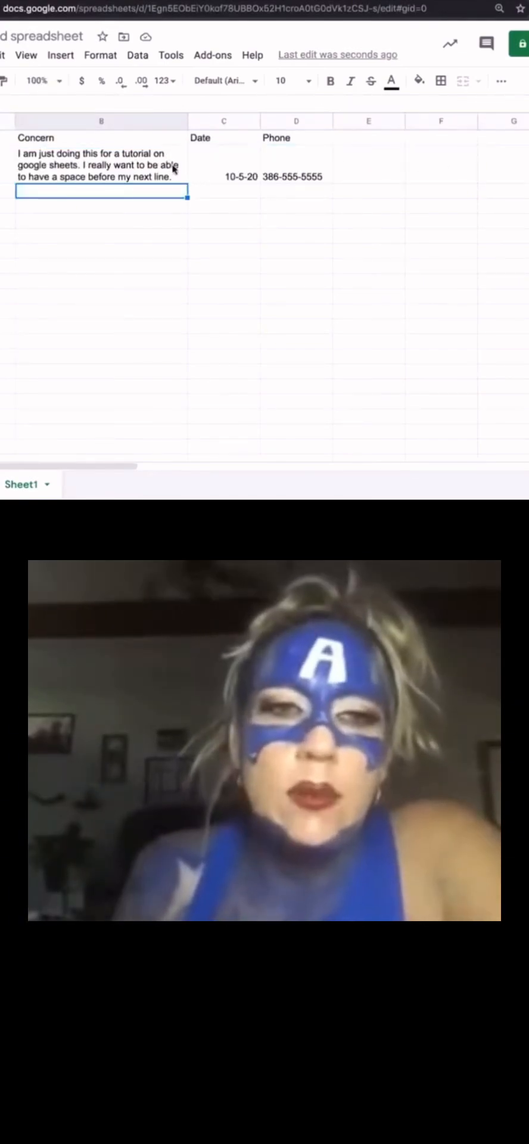
Step: Insert a blank line break after the first paragraph inside cell B2
{"action": "left_click", "coordinate": [101, 154]}
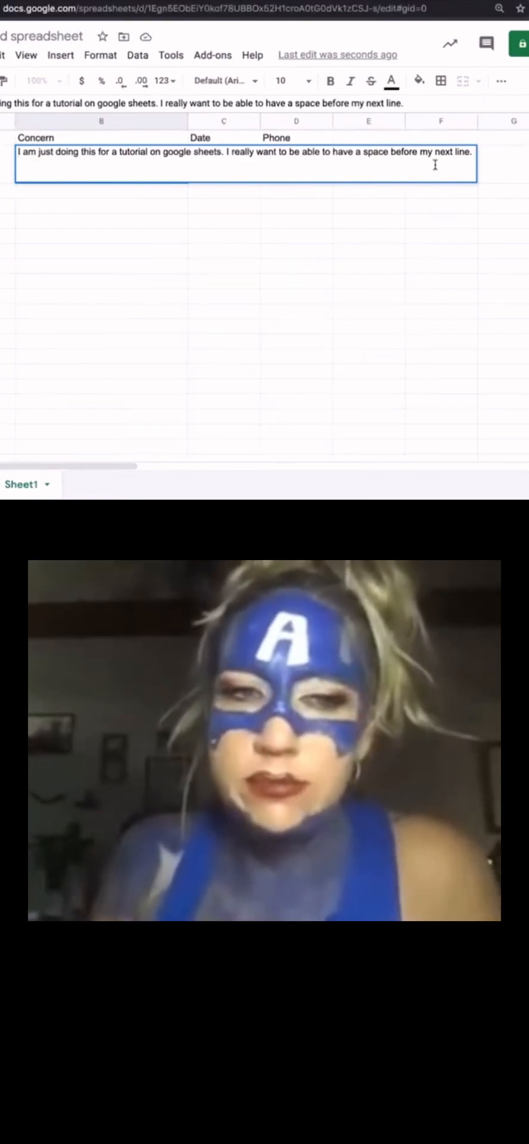
{"action": "key", "text": "enter"}
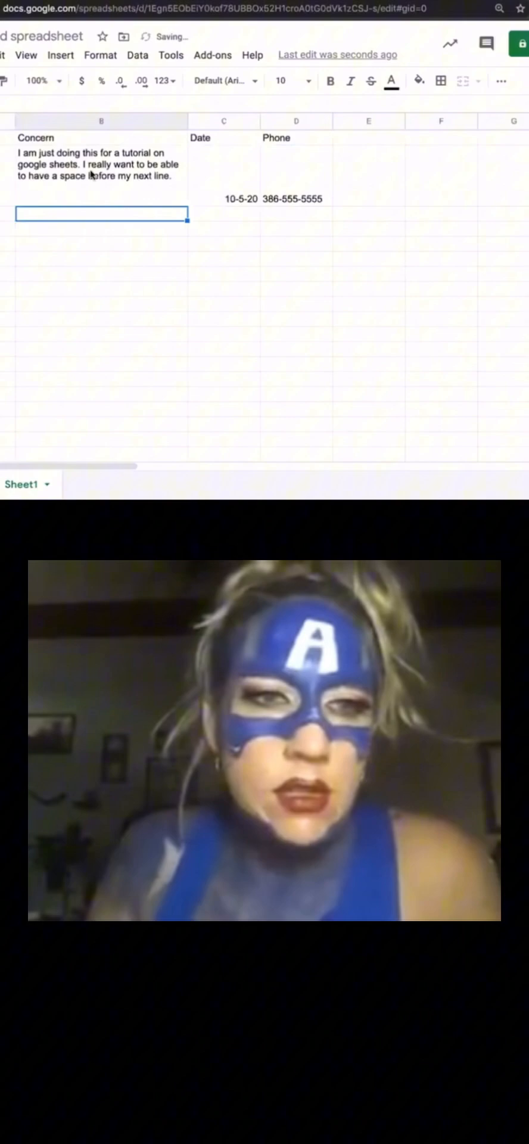
Step: Add the second paragraph 'created a beautiful space between my 2 lines of tex…' below the blank line in B2
{"action": "left_click", "coordinate": [101, 164]}
{"action": "type", "text": "I just"}
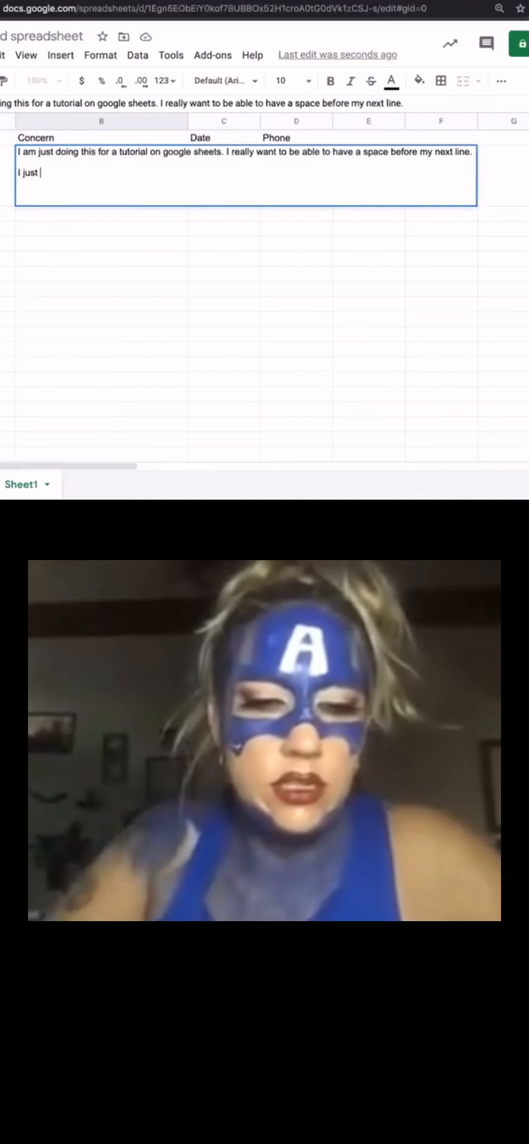
{"action": "type", "text": "created a bea"}
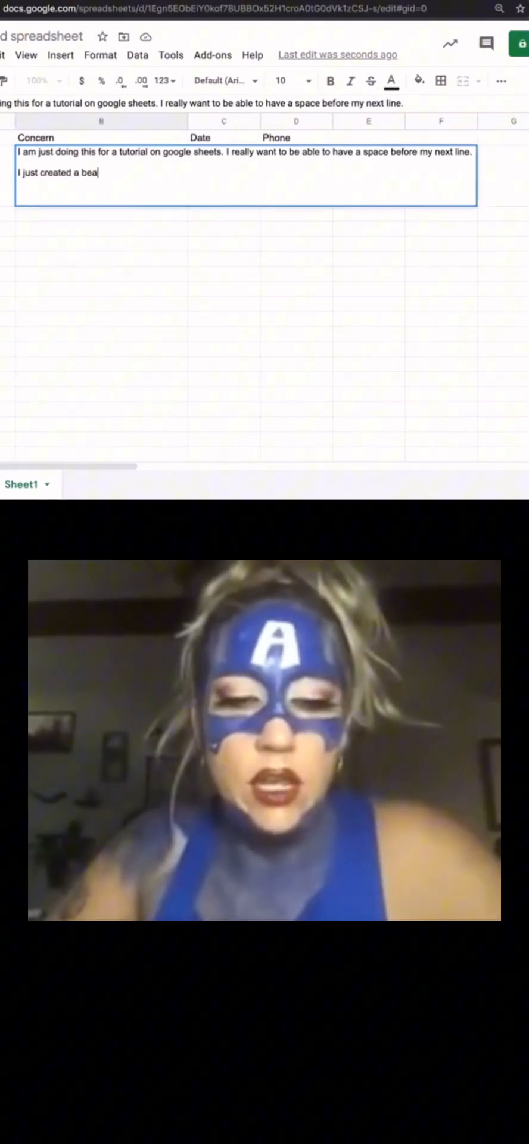
{"action": "type", "text": "utiful spac"}
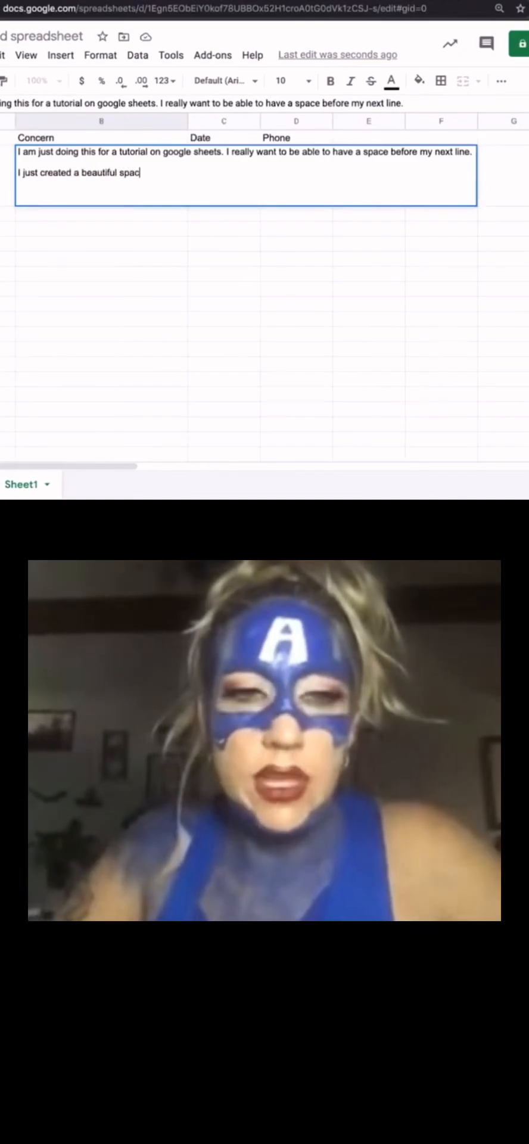
{"action": "type", "text": "e be"}
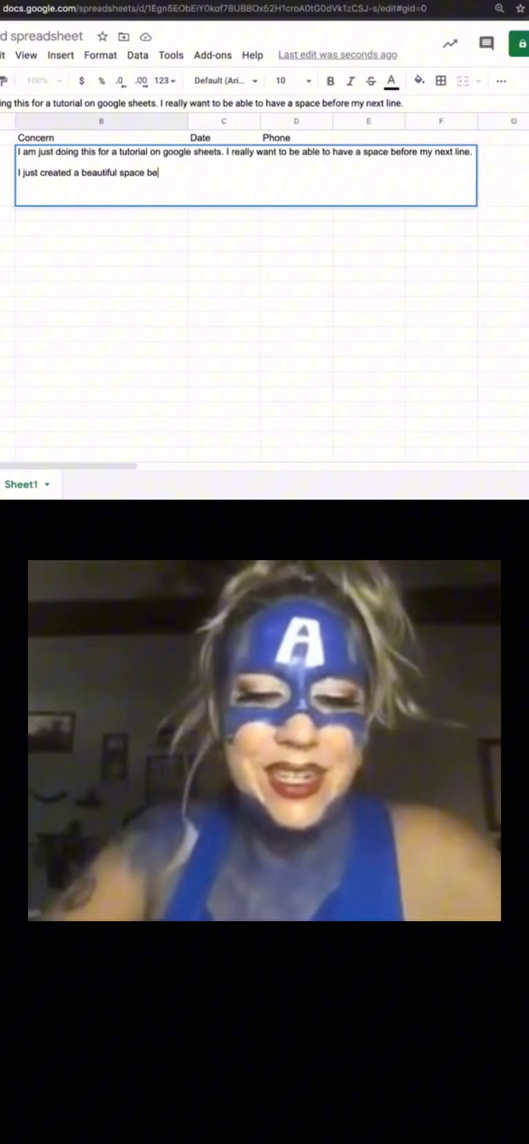
{"action": "type", "text": "tween my 2"}
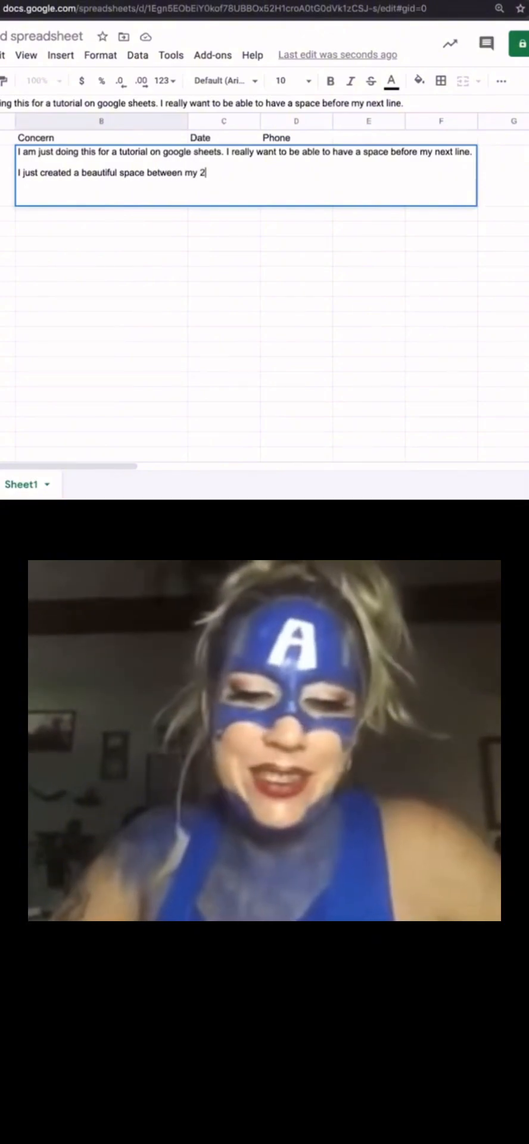
{"action": "type", "text": "lines of tex"}
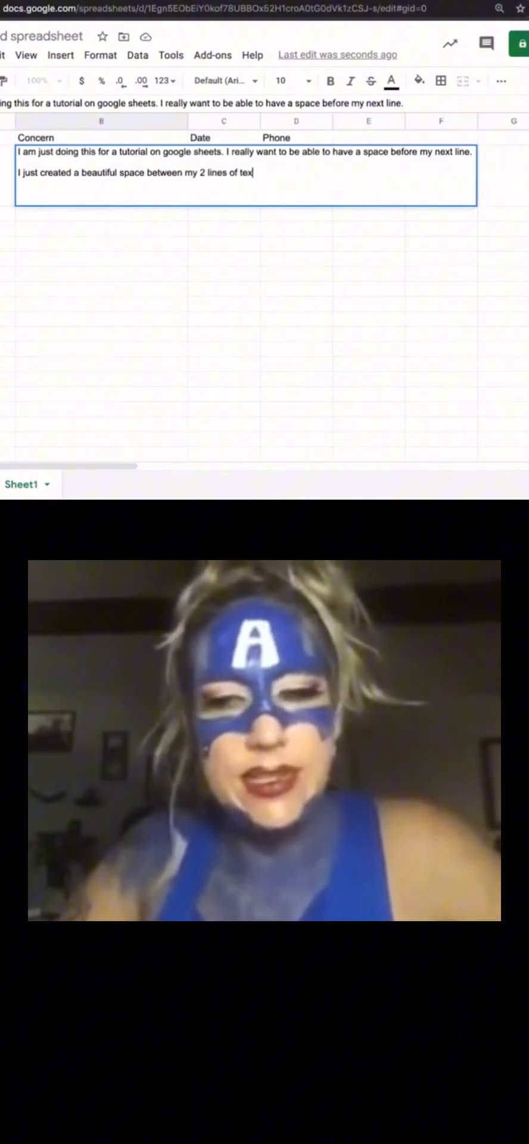
{"action": "key", "text": "Enter"}
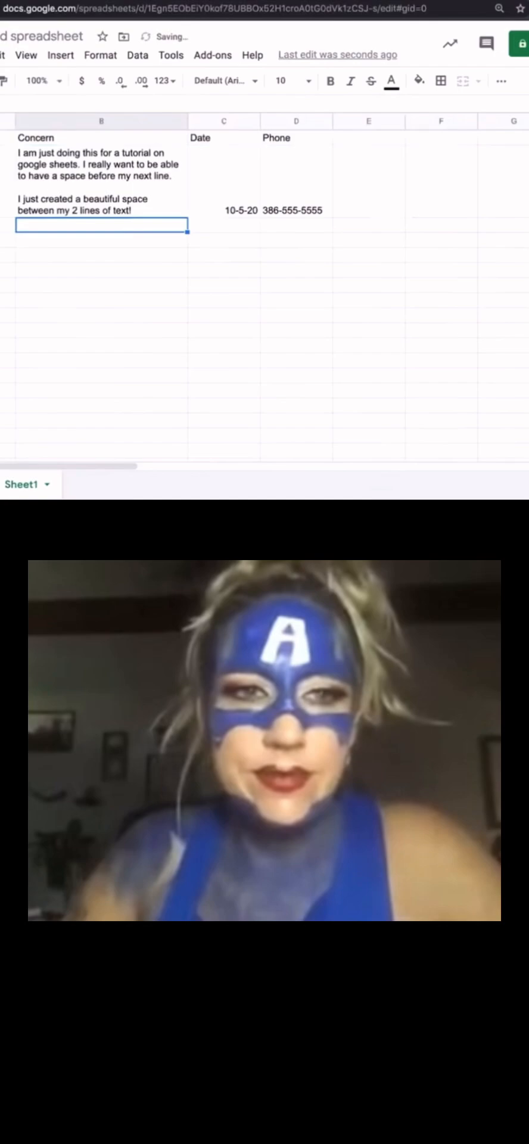